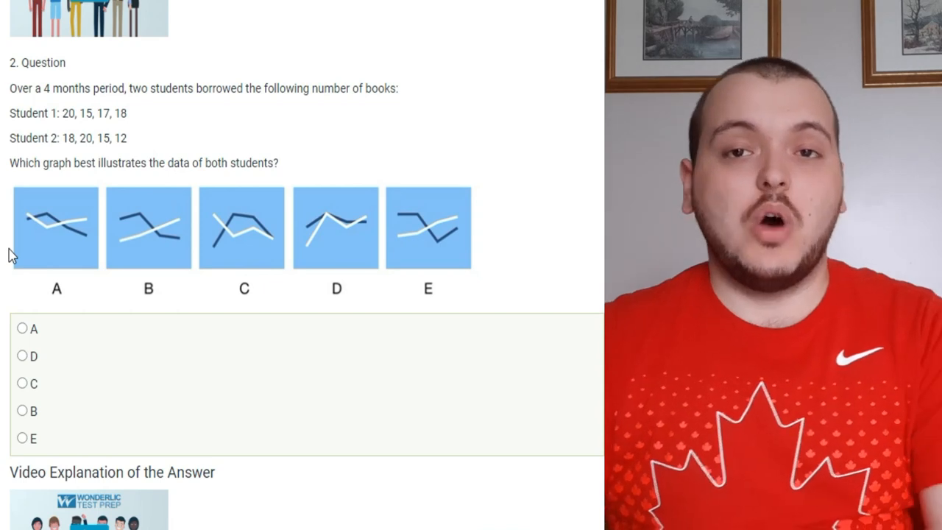
Choose corner E as the answer to question 3, the cube-folding puzzle
{"action": "left_click", "coordinate": [23, 328]}
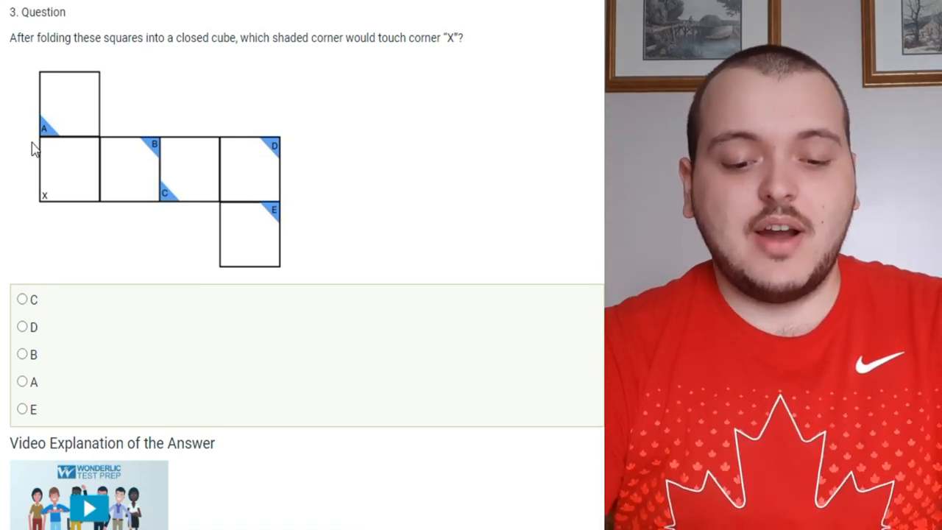
{"action": "left_click", "coordinate": [140, 150]}
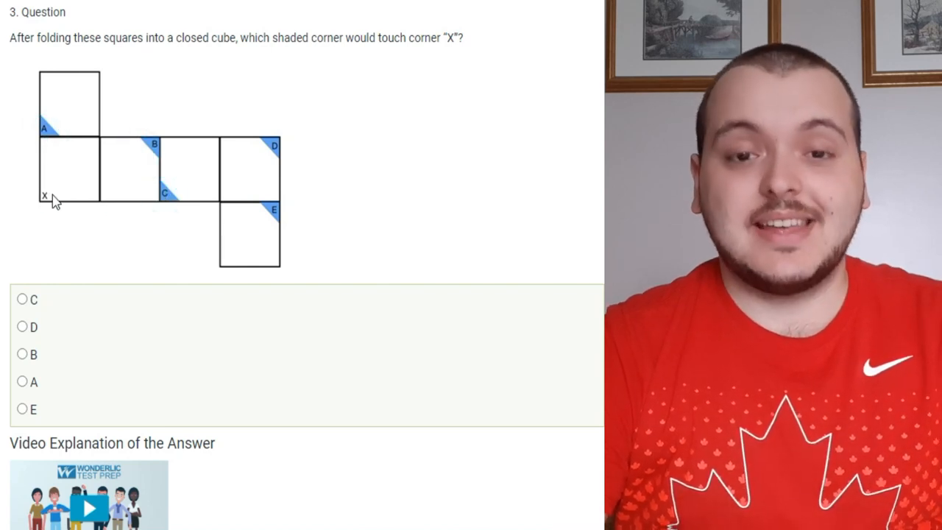
{"action": "left_click", "coordinate": [46, 197]}
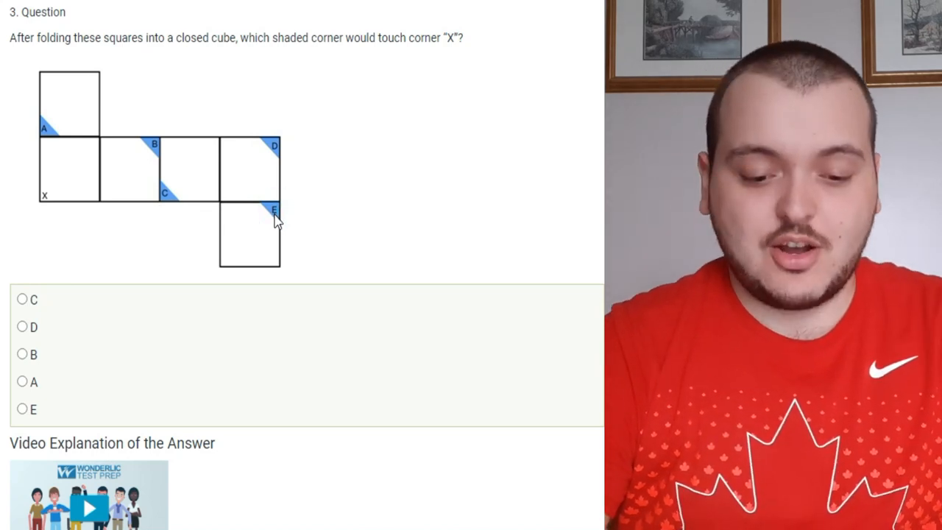
{"action": "left_click", "coordinate": [22, 410]}
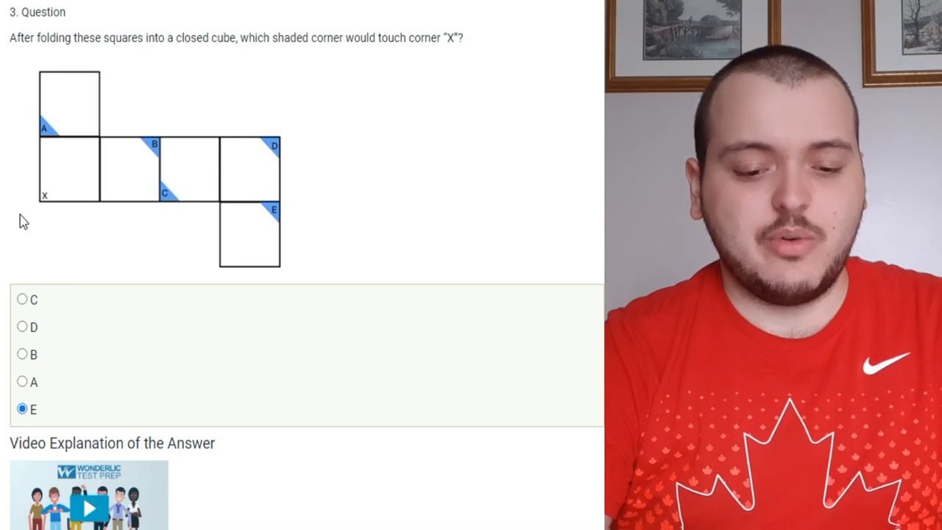
Choose option E as the answer to question 4, the clock-hand series
{"action": "scroll", "scroll_direction": "down", "scroll_amount": 3}
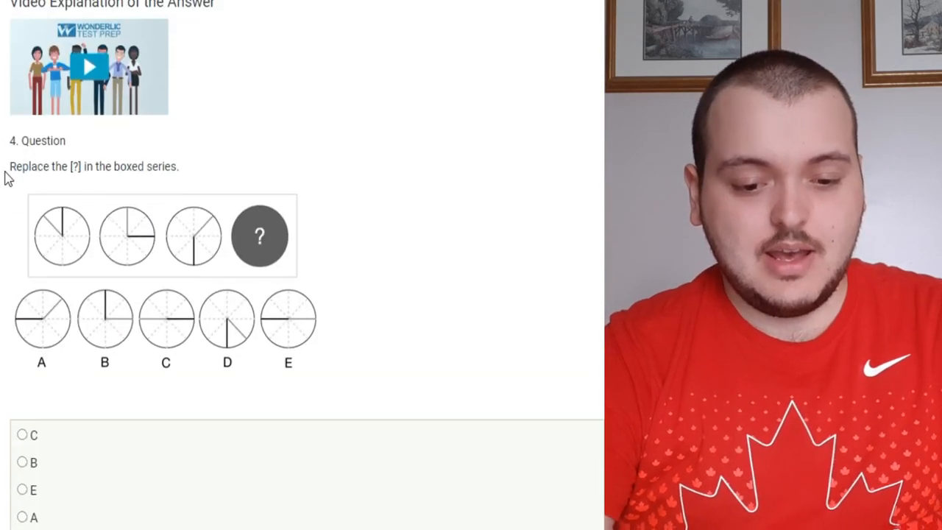
{"action": "scroll", "scroll_direction": "down", "scroll_amount": 3}
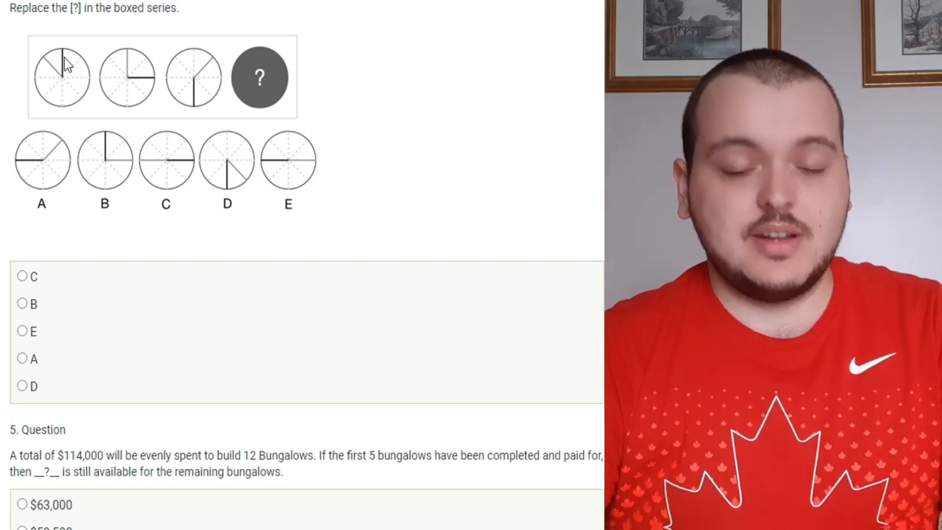
{"action": "mouse_move", "coordinate": [147, 81]}
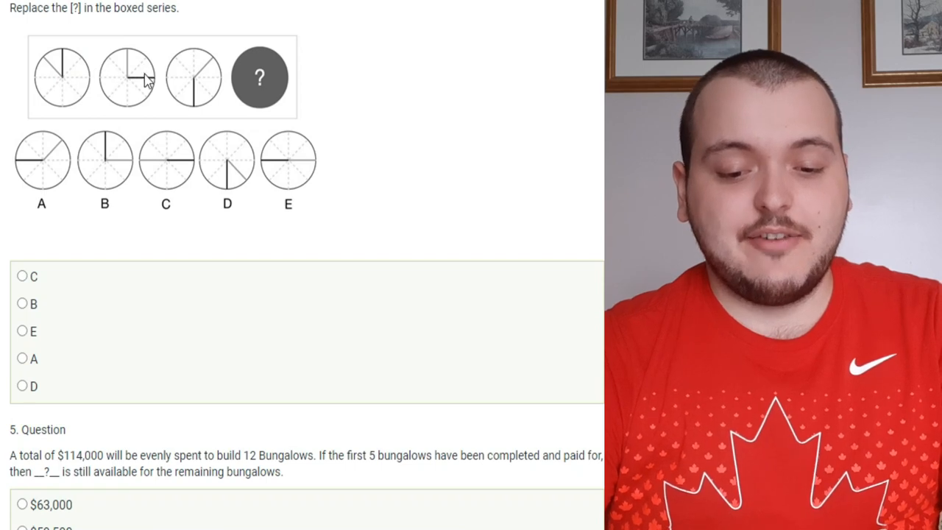
{"action": "mouse_move", "coordinate": [192, 103]}
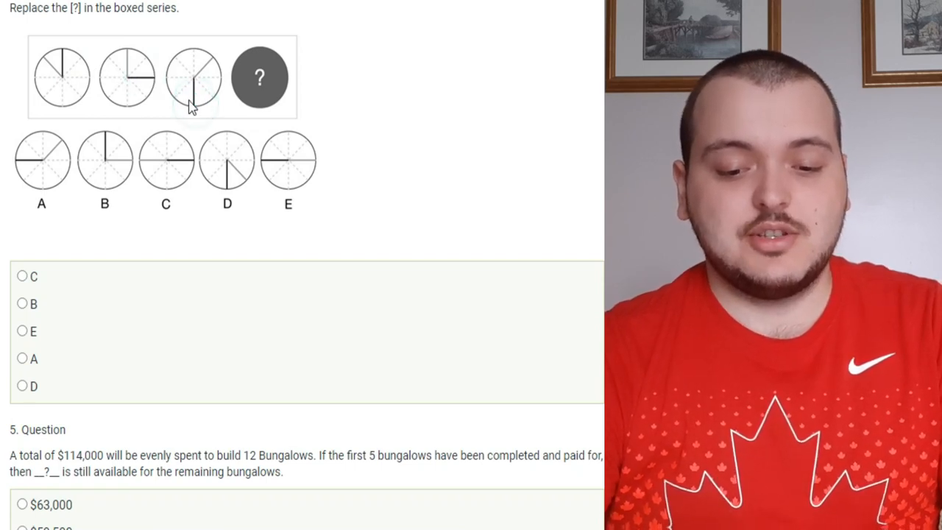
{"action": "mouse_move", "coordinate": [242, 80]}
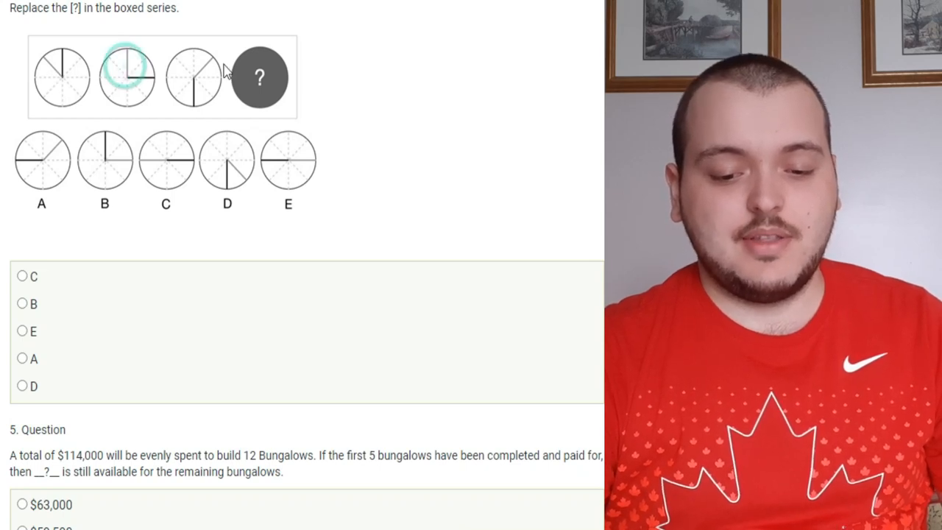
{"action": "mouse_move", "coordinate": [282, 95]}
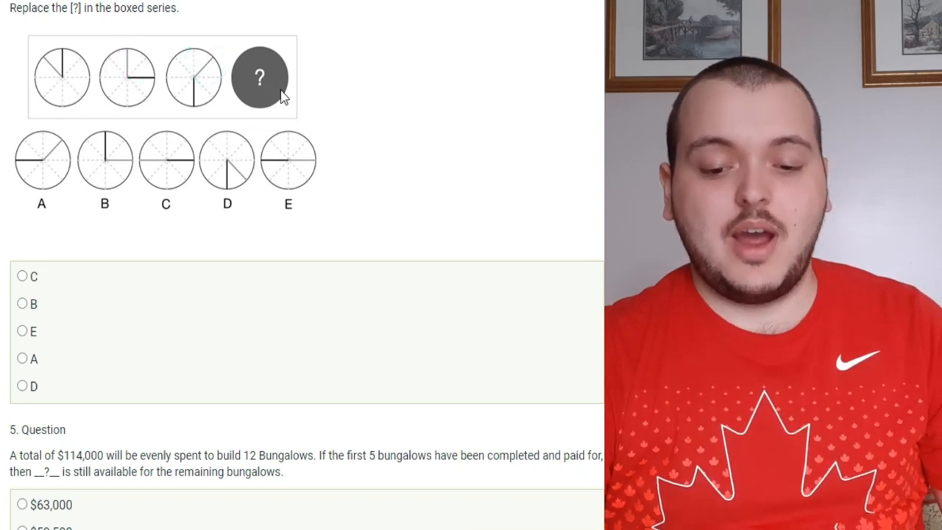
{"action": "mouse_move", "coordinate": [22, 331]}
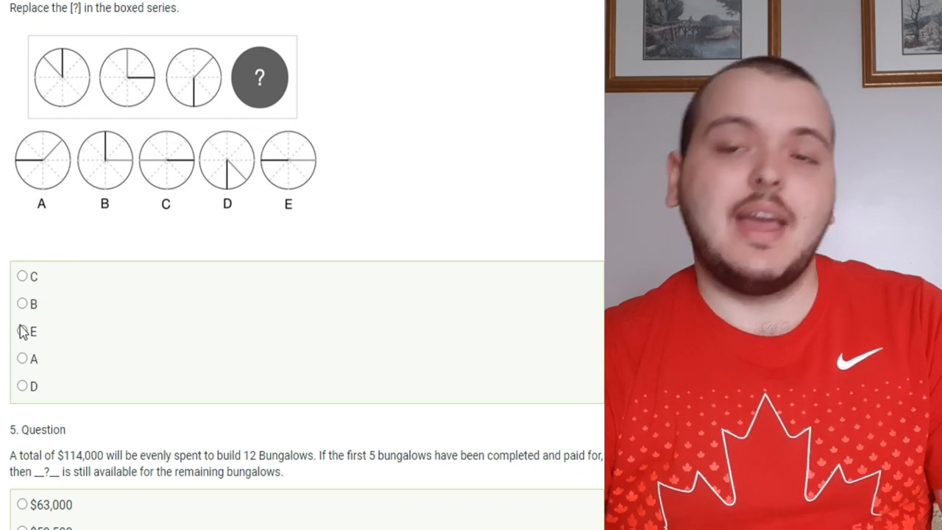
{"action": "left_click", "coordinate": [22, 332]}
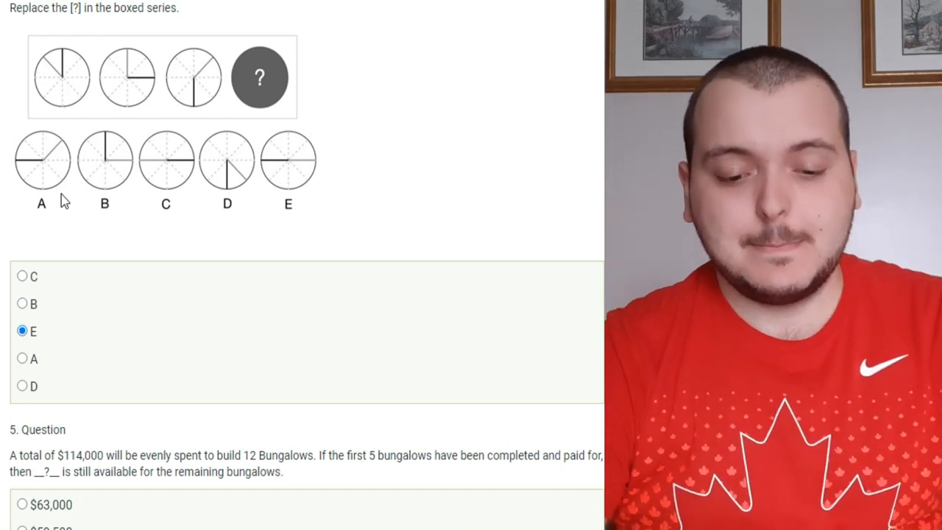
Select $66,500 as the answer to question 5, the bungalow budget problem
{"action": "scroll", "scroll_direction": "down", "scroll_amount": 3}
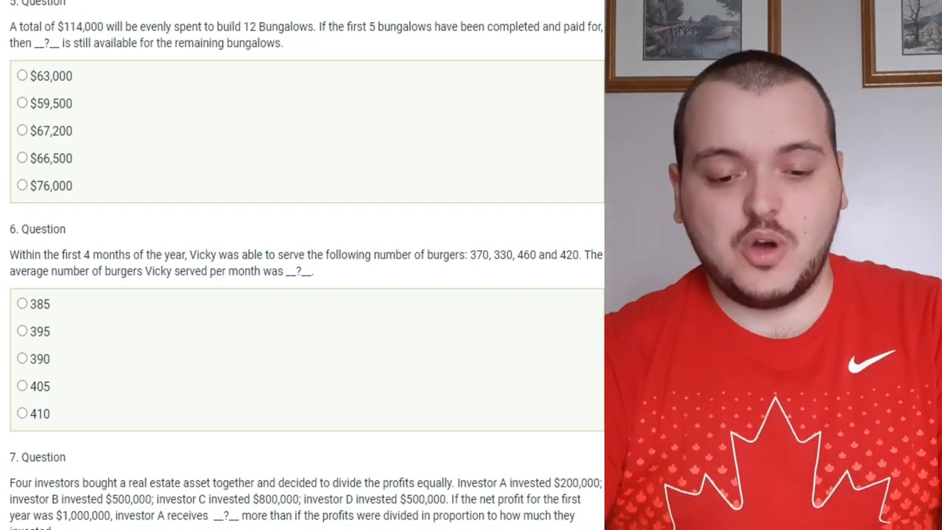
{"action": "left_click", "coordinate": [22, 158]}
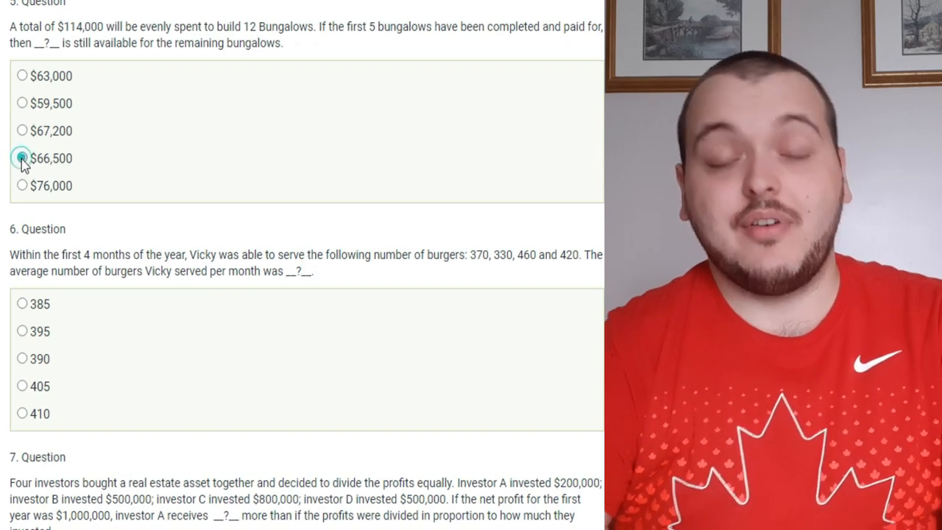
{"action": "left_click", "coordinate": [22, 158]}
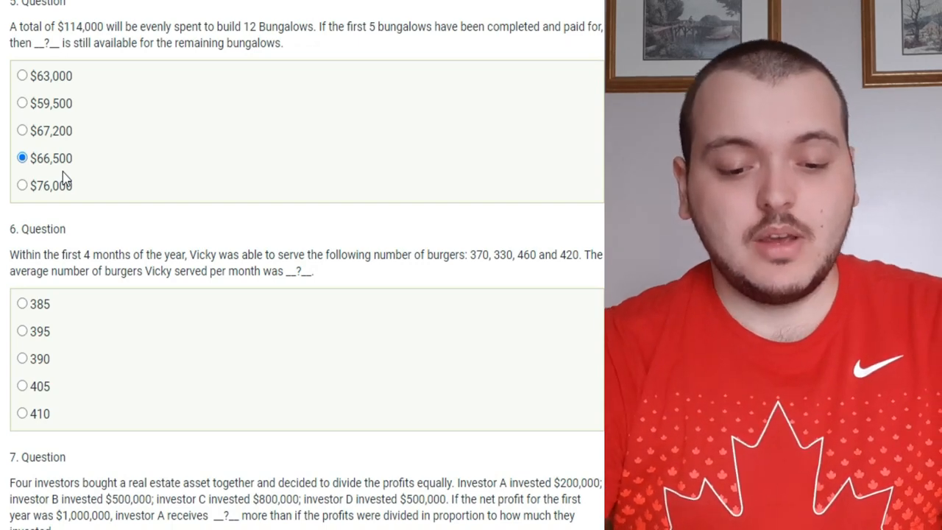
Select 395 as the answer to question 6, Vicky's average burgers per month
{"action": "scroll", "scroll_direction": "down", "scroll_amount": 3}
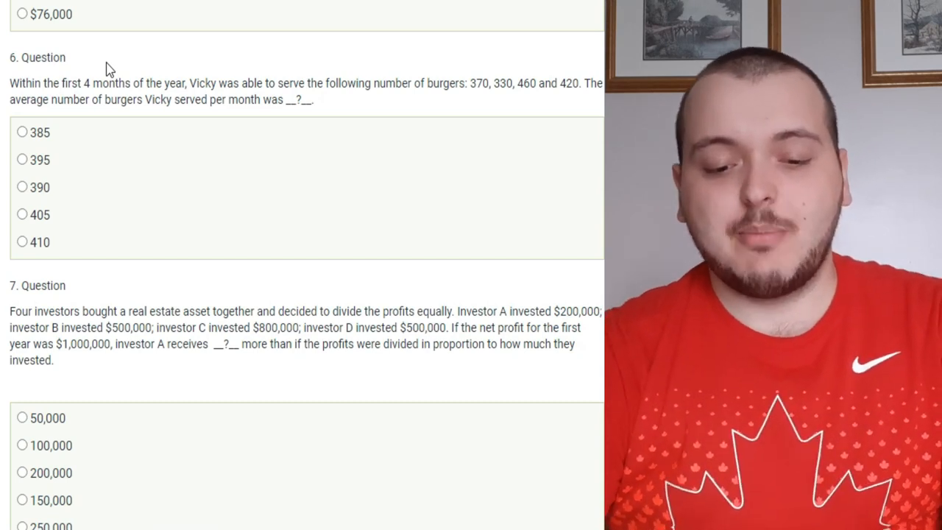
{"action": "mouse_move", "coordinate": [165, 65]}
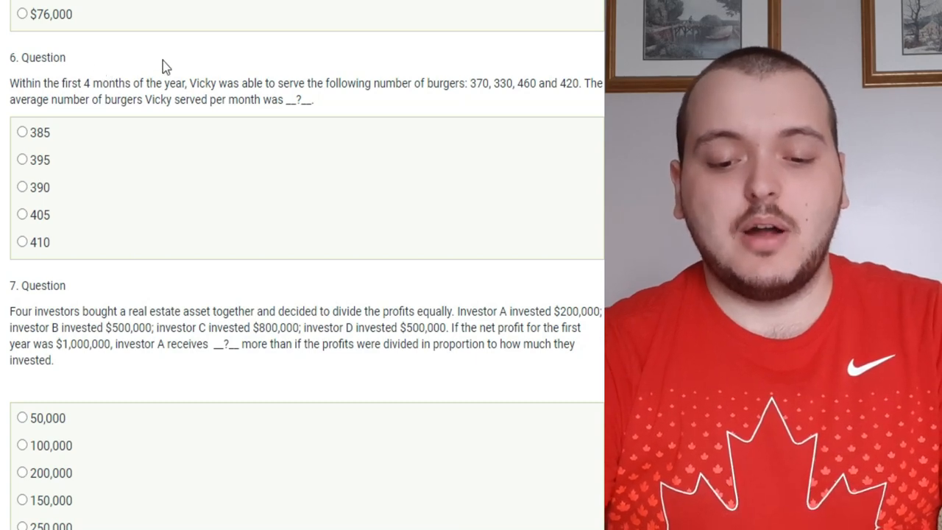
{"action": "mouse_move", "coordinate": [272, 118]}
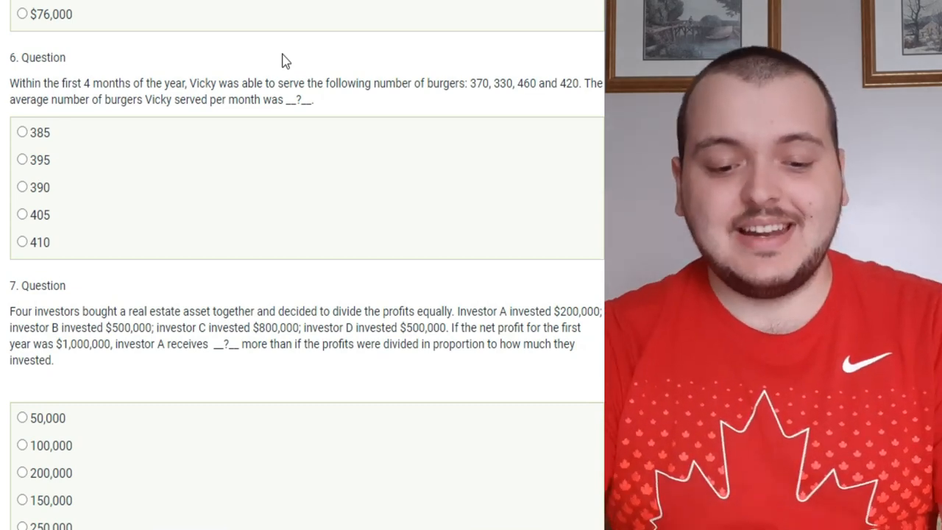
{"action": "left_click", "coordinate": [22, 159]}
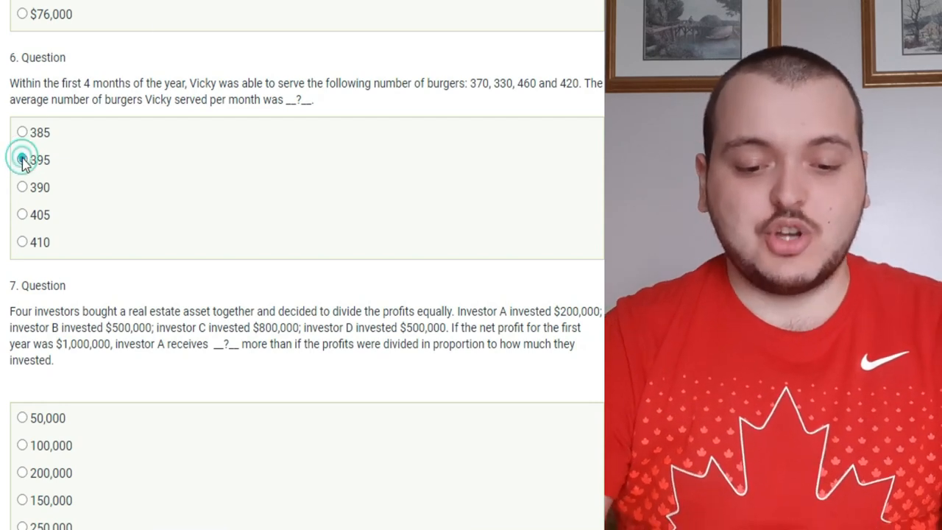
{"action": "left_click", "coordinate": [22, 159]}
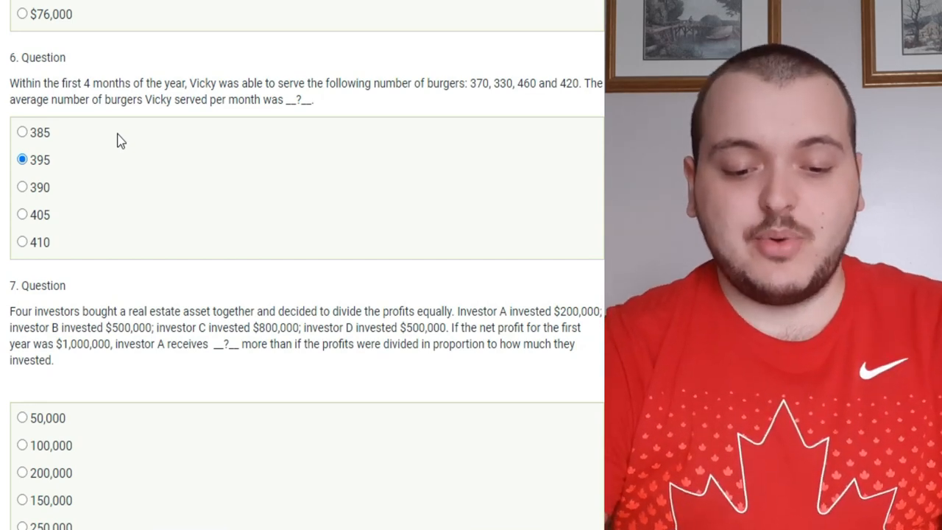
{"action": "mouse_move", "coordinate": [65, 171]}
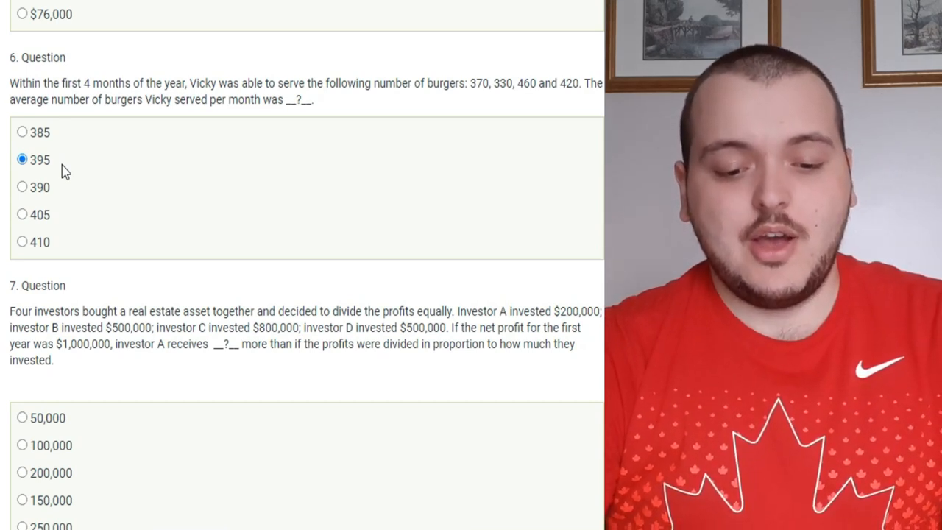
{"action": "mouse_move", "coordinate": [59, 187]}
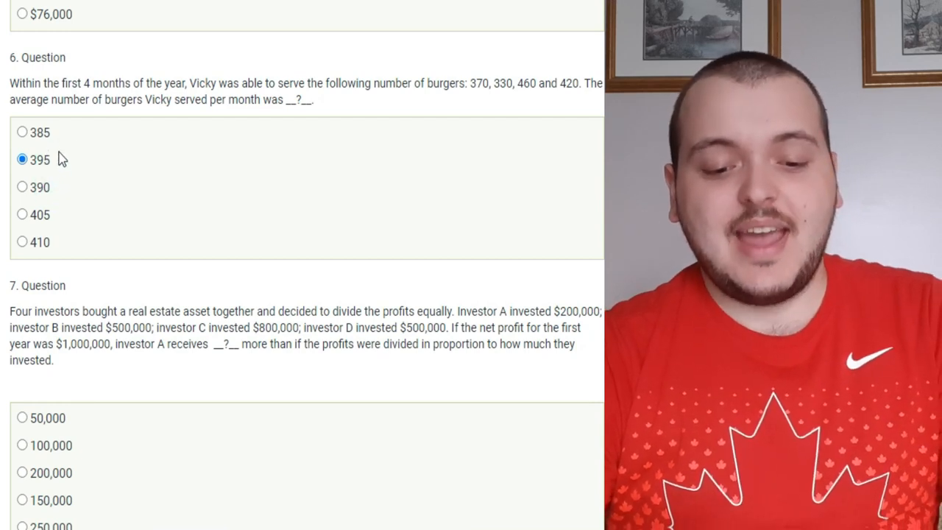
{"action": "mouse_move", "coordinate": [65, 221]}
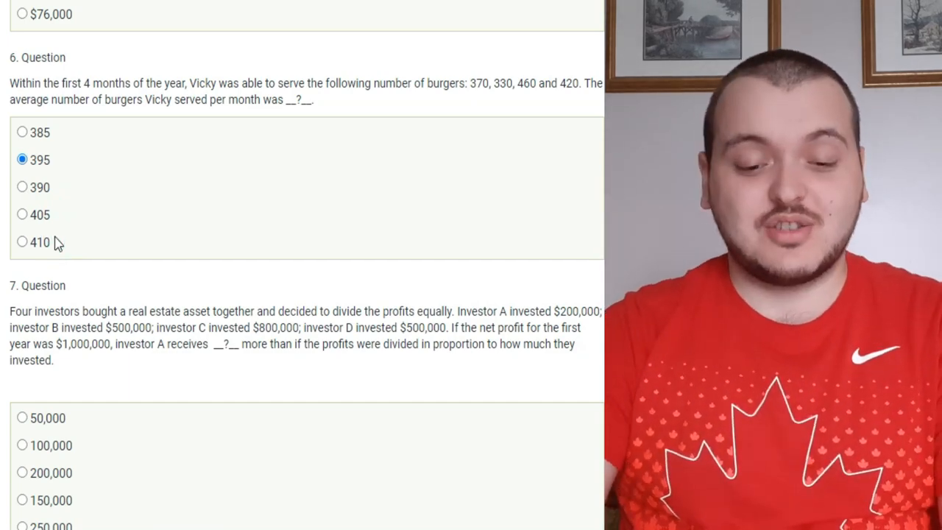
Select 150,000 as the answer to question 7, the four investors' profit split
{"action": "scroll", "scroll_direction": "down", "scroll_amount": 3}
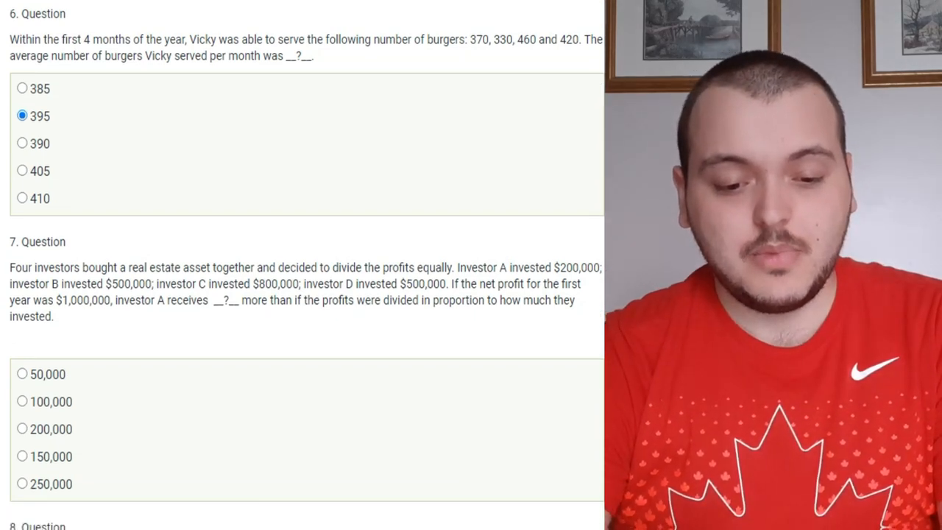
{"action": "scroll", "scroll_direction": "down", "scroll_amount": 3}
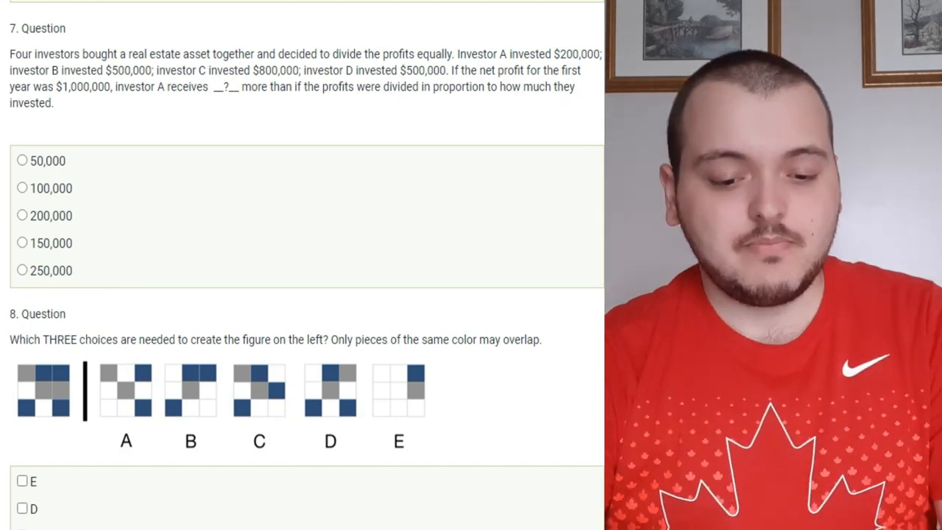
{"action": "left_click", "coordinate": [22, 243]}
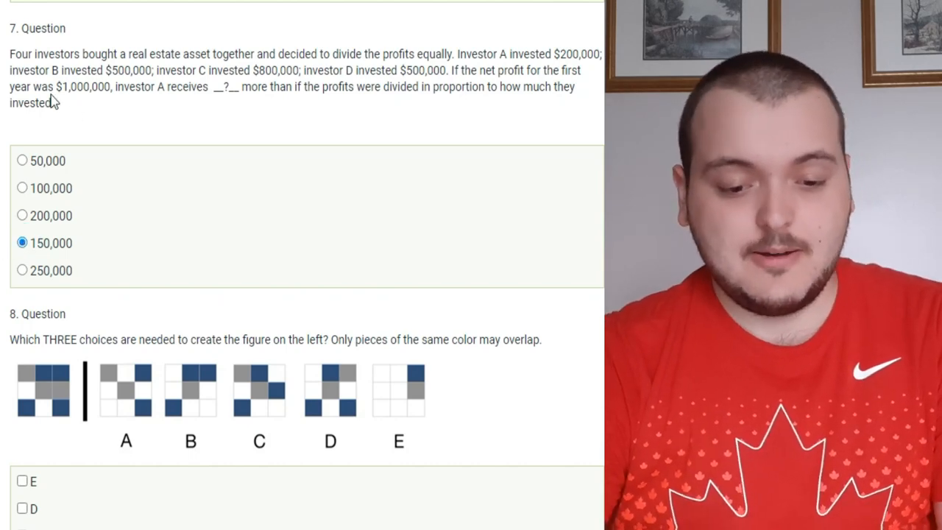
Tick pieces A, B and E as the three shapes forming the figure in question 8
{"action": "scroll", "scroll_direction": "down", "scroll_amount": 3}
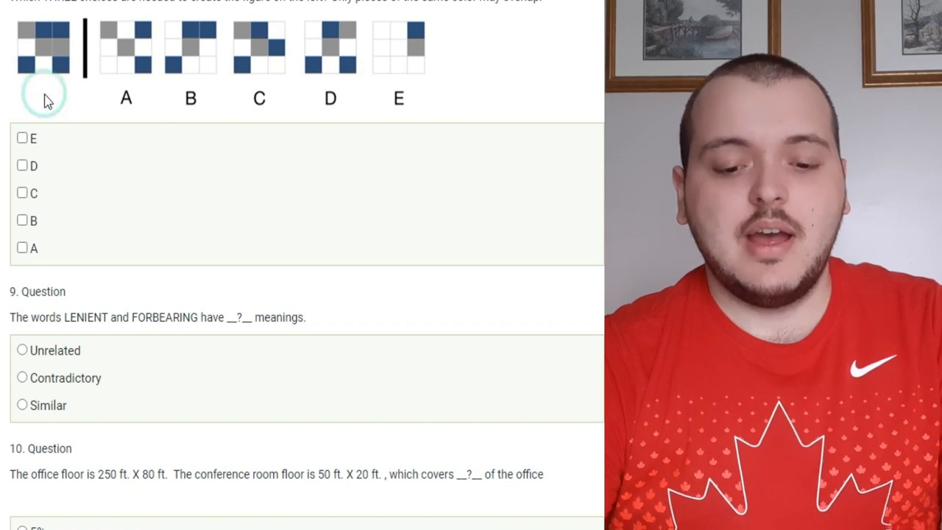
{"action": "mouse_move", "coordinate": [191, 96]}
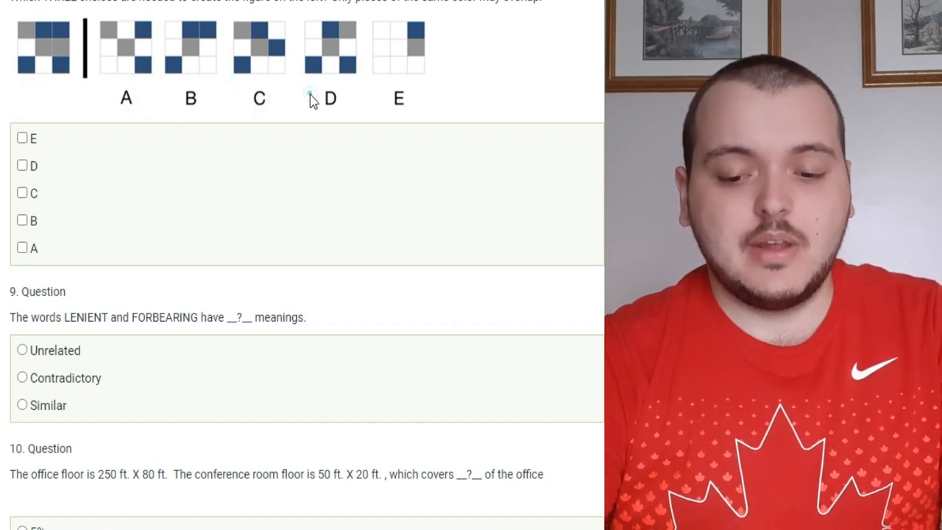
{"action": "left_click", "coordinate": [44, 46]}
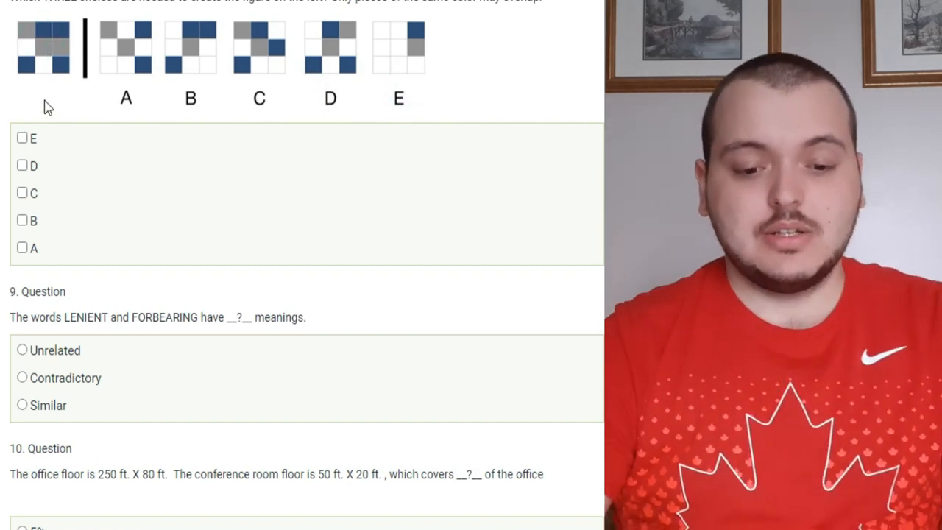
{"action": "mouse_move", "coordinate": [121, 91]}
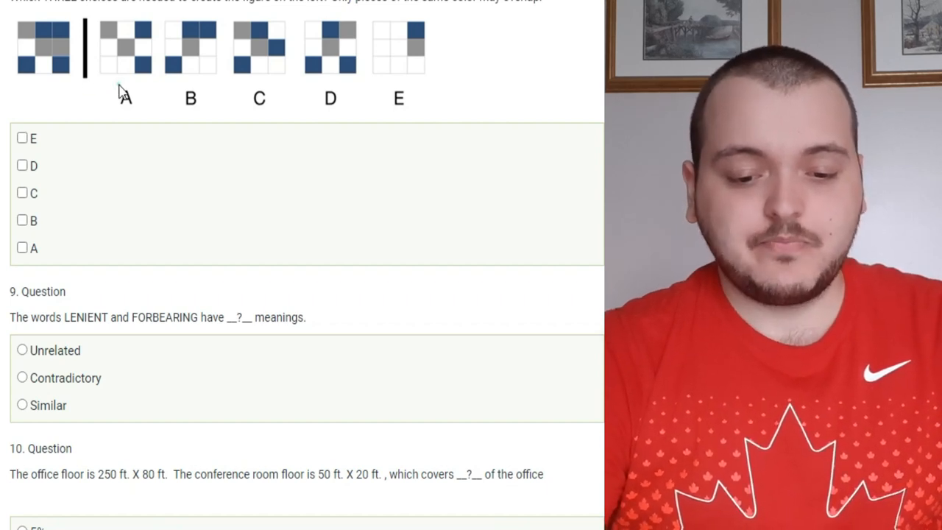
{"action": "mouse_move", "coordinate": [32, 88]}
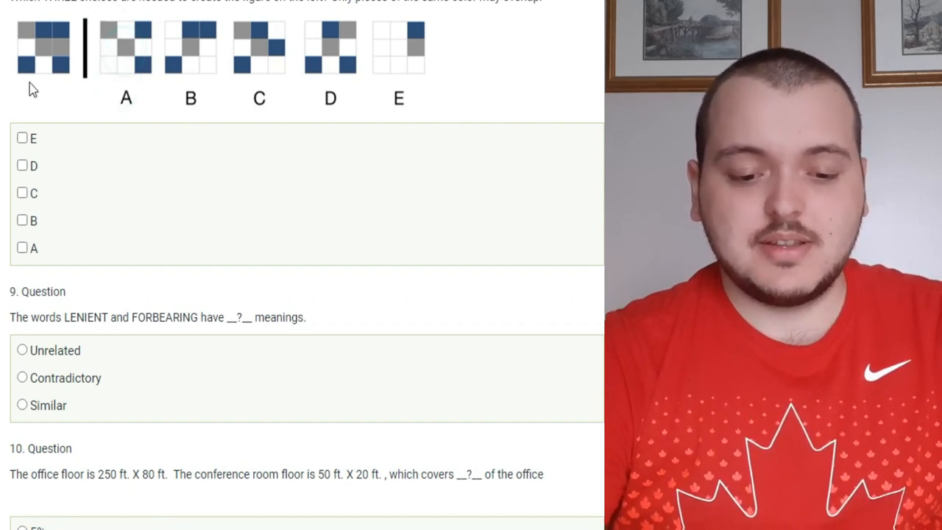
{"action": "mouse_move", "coordinate": [136, 37]}
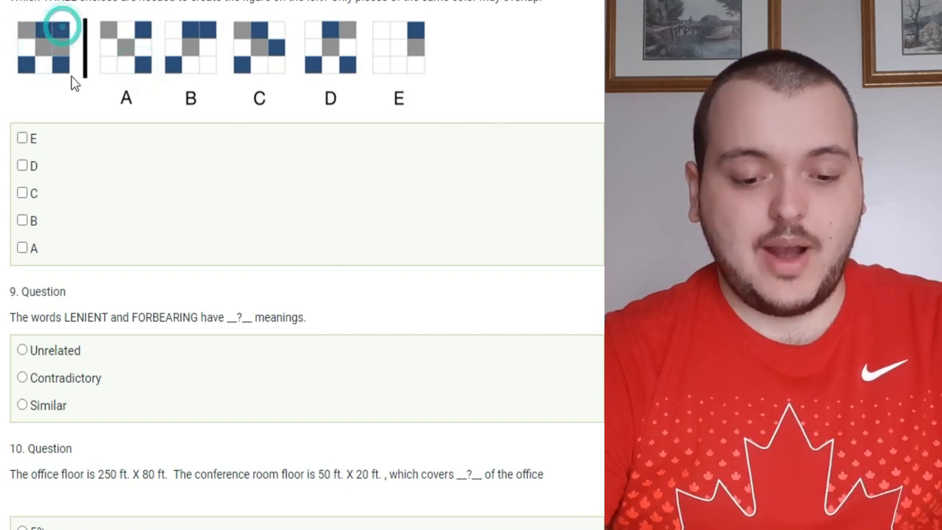
{"action": "left_click", "coordinate": [22, 248]}
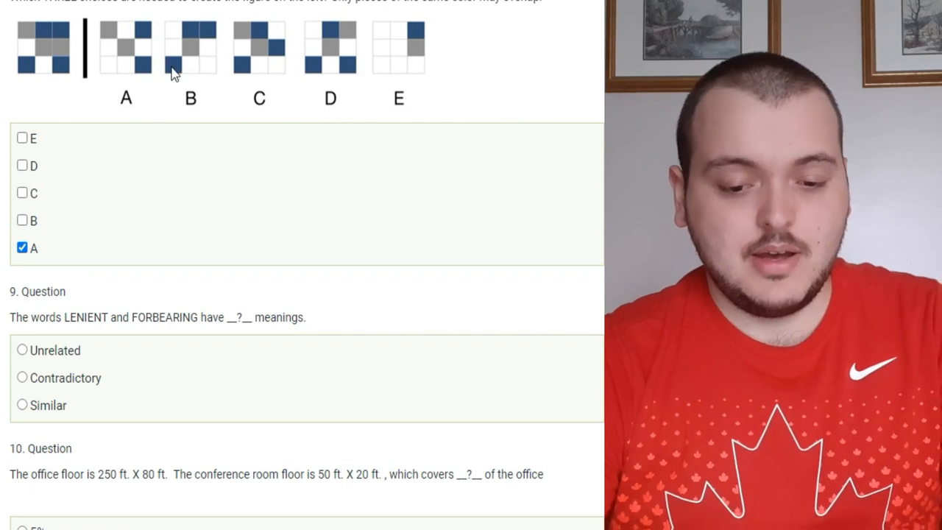
{"action": "mouse_move", "coordinate": [179, 44]}
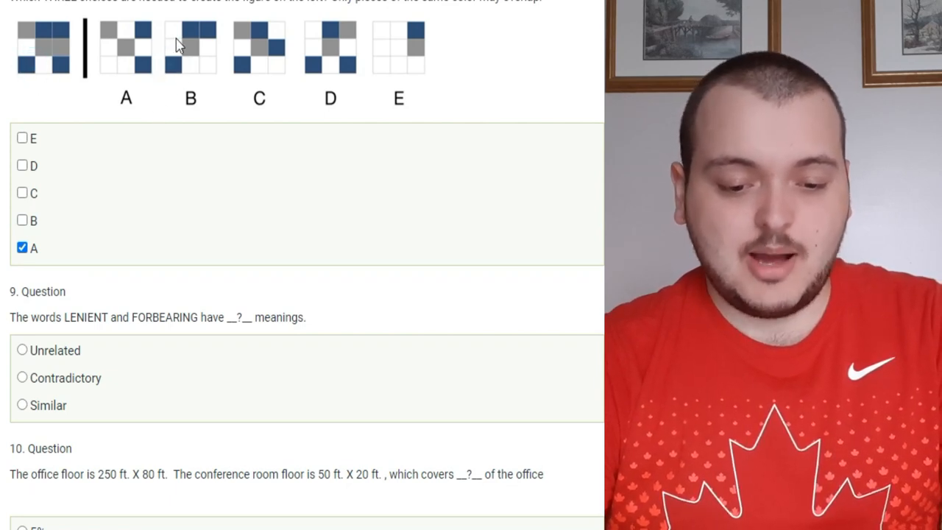
{"action": "mouse_move", "coordinate": [188, 80]}
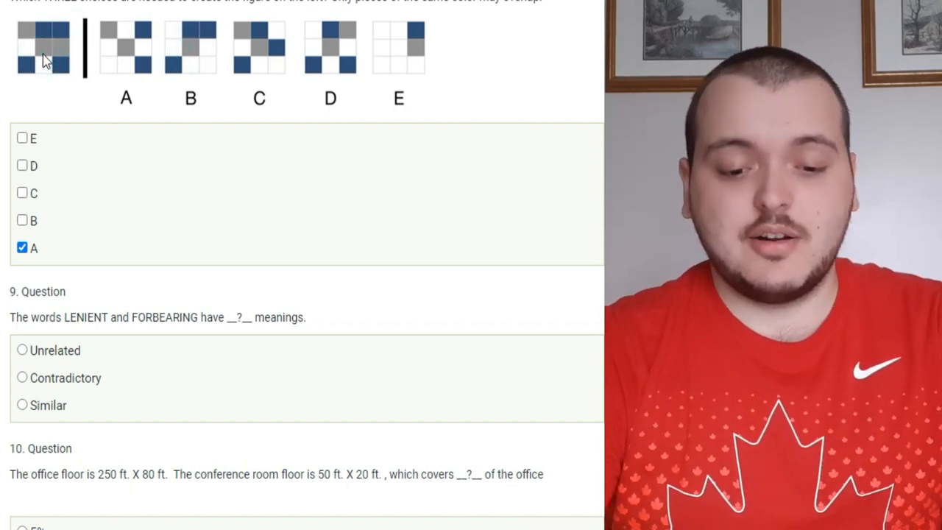
{"action": "left_click", "coordinate": [22, 221]}
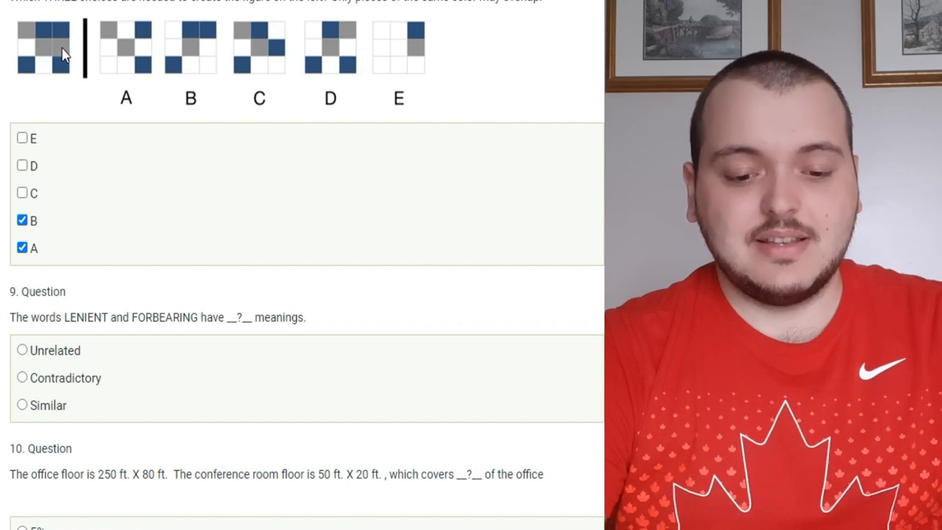
{"action": "mouse_move", "coordinate": [155, 58]}
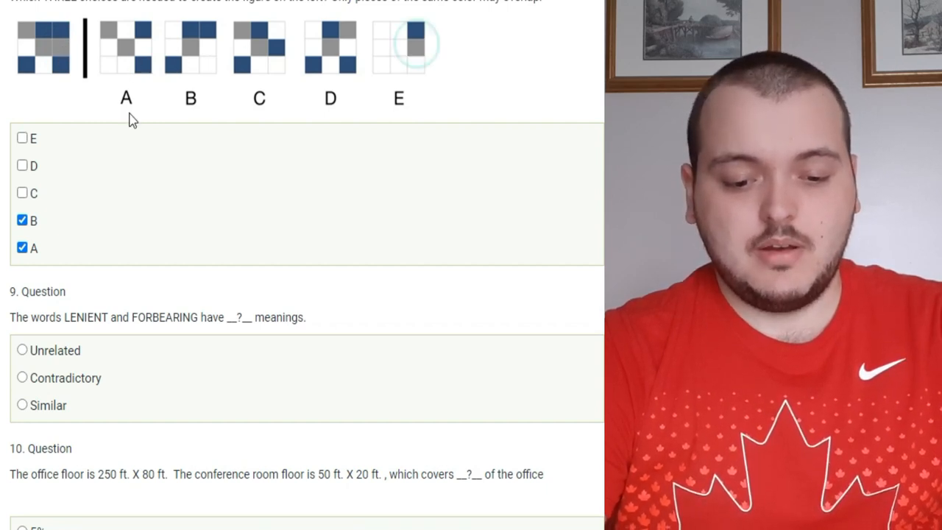
{"action": "left_click", "coordinate": [22, 138]}
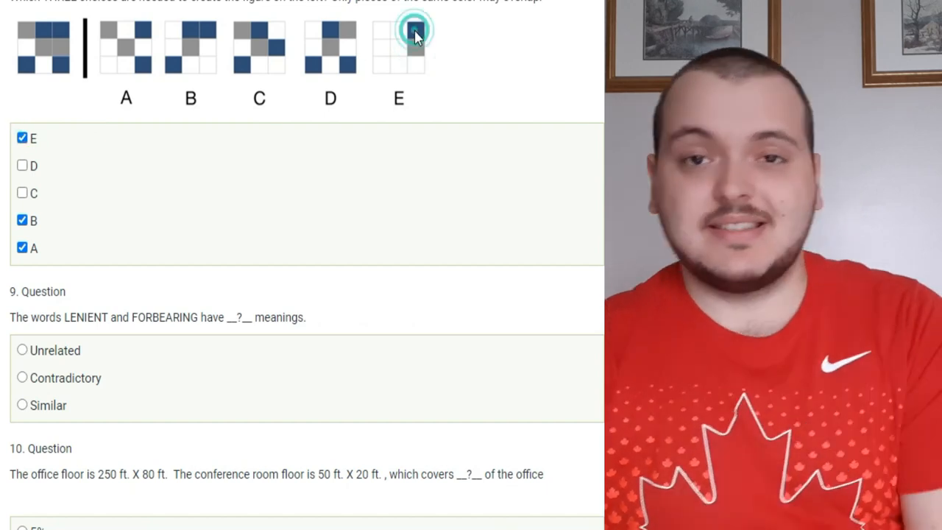
{"action": "left_click", "coordinate": [413, 33]}
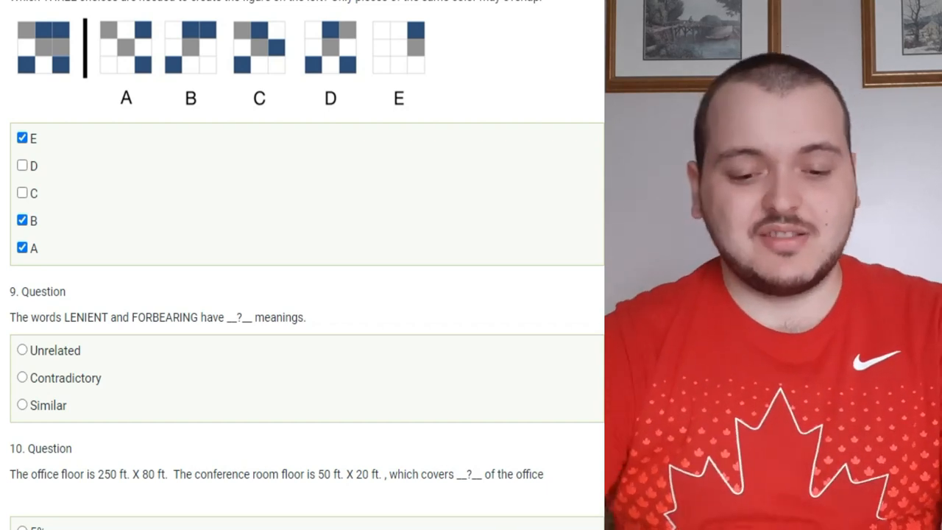
Select Similar for question 9 on LENIENT and FORBEARING
{"action": "scroll", "scroll_direction": "down", "scroll_amount": 3}
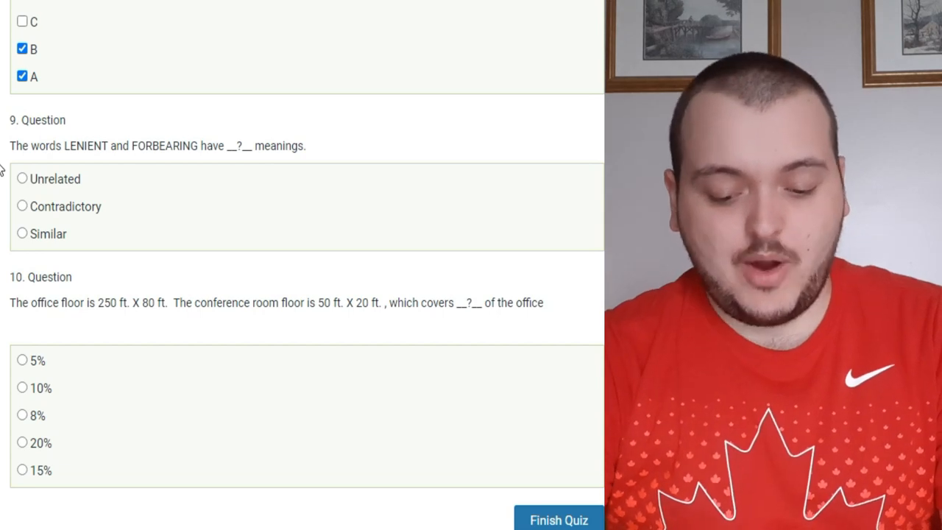
{"action": "mouse_move", "coordinate": [22, 258]}
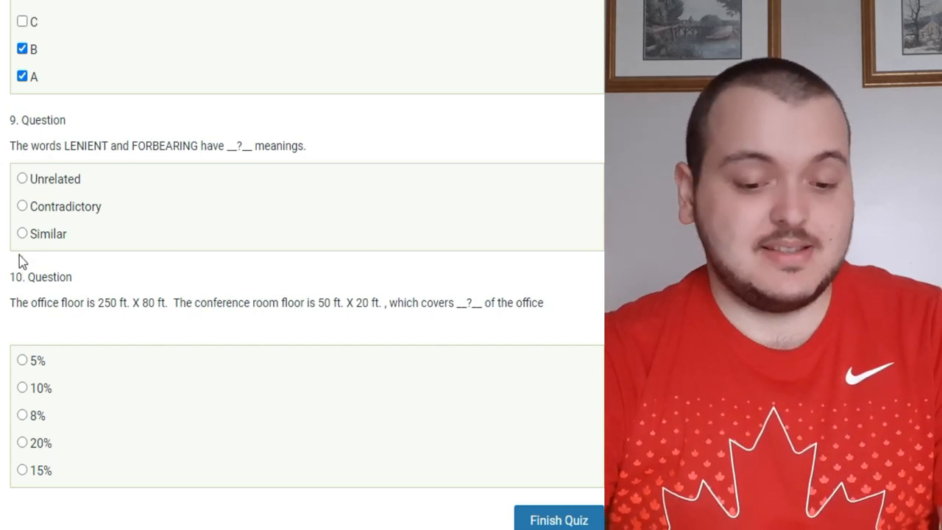
{"action": "left_click", "coordinate": [22, 233]}
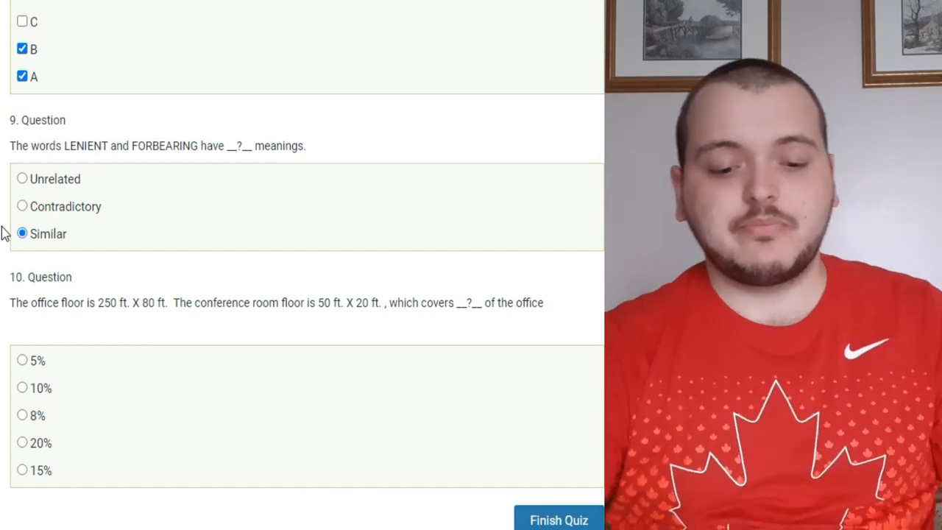
Select 20% as the answer to question 10, the conference room's floor share
{"action": "scroll", "scroll_direction": "down", "scroll_amount": 3}
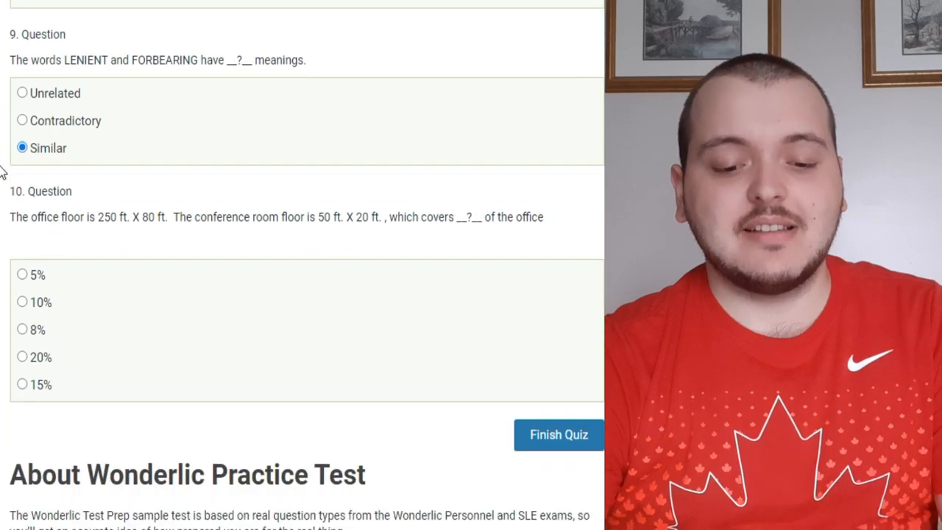
{"action": "scroll", "scroll_direction": "down", "scroll_amount": 3}
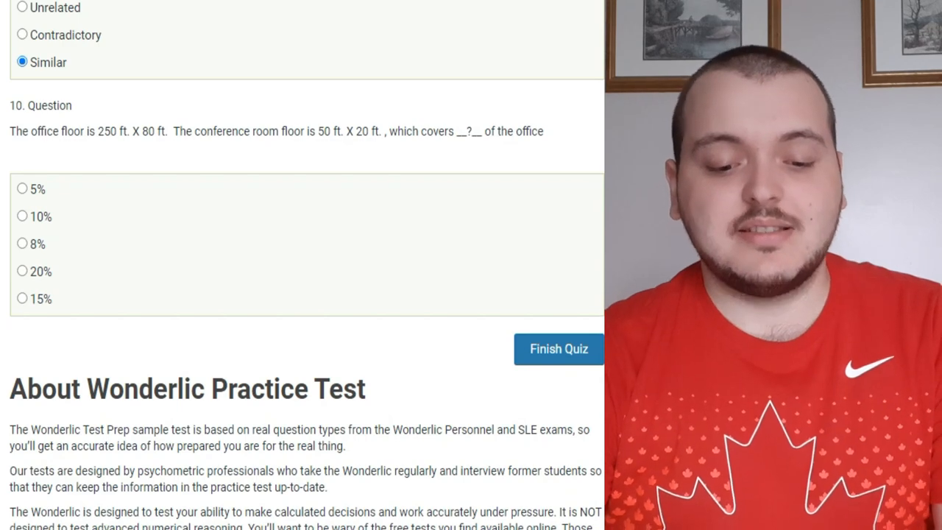
{"action": "left_click", "coordinate": [22, 271]}
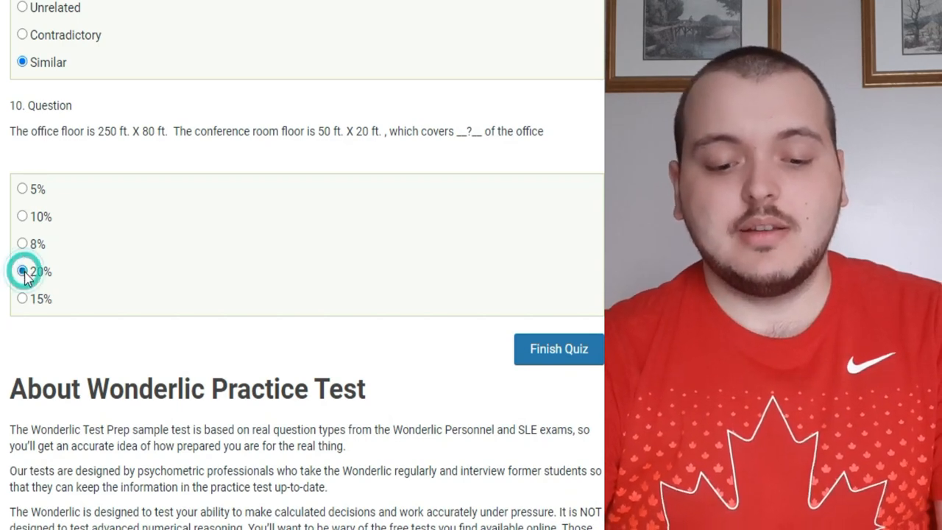
{"action": "left_click", "coordinate": [22, 271]}
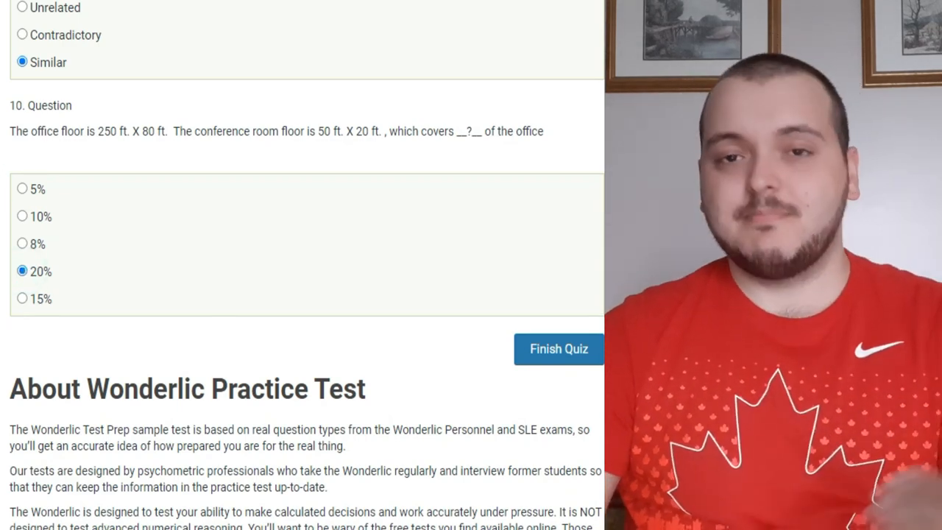